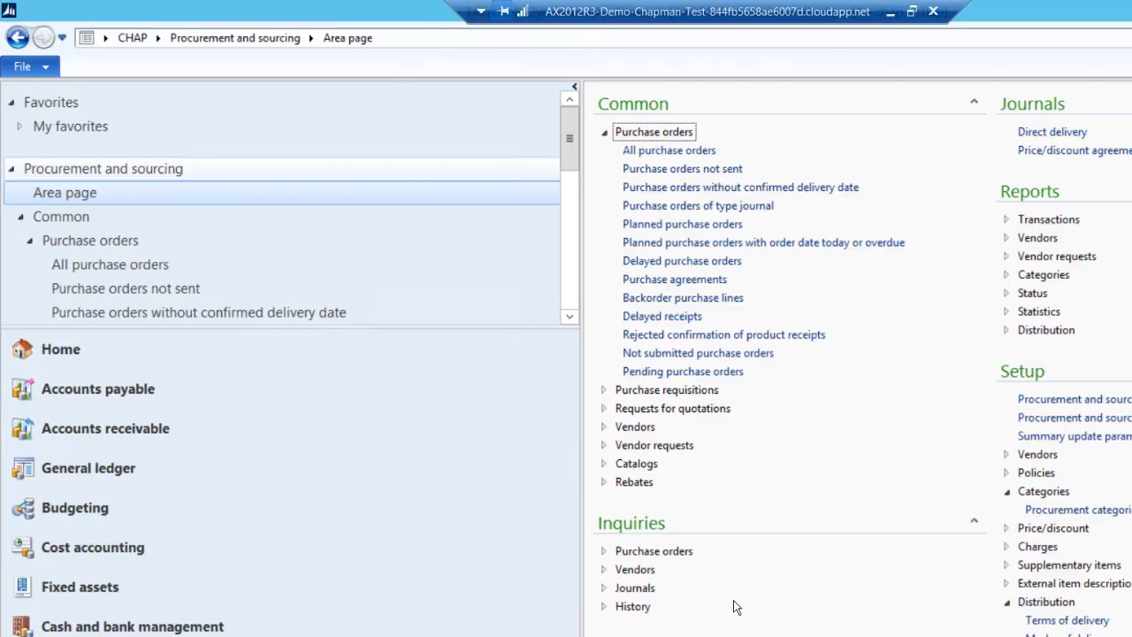
mouse_move(683, 260)
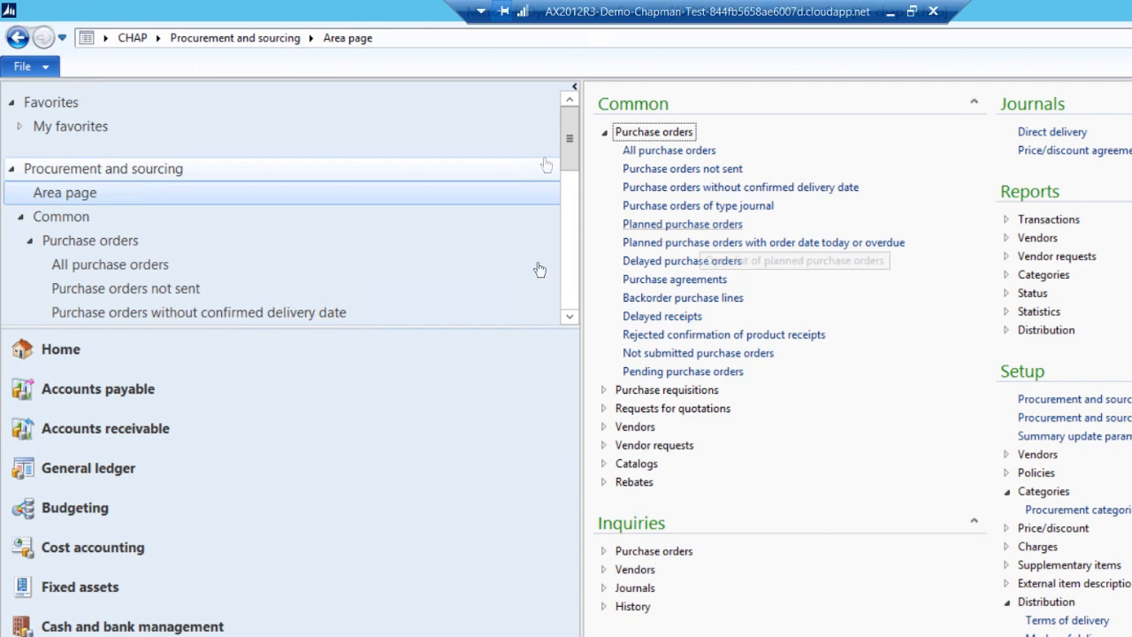
Show the All purchase orders list with orders chap-000001 through chap-000004.
click(668, 148)
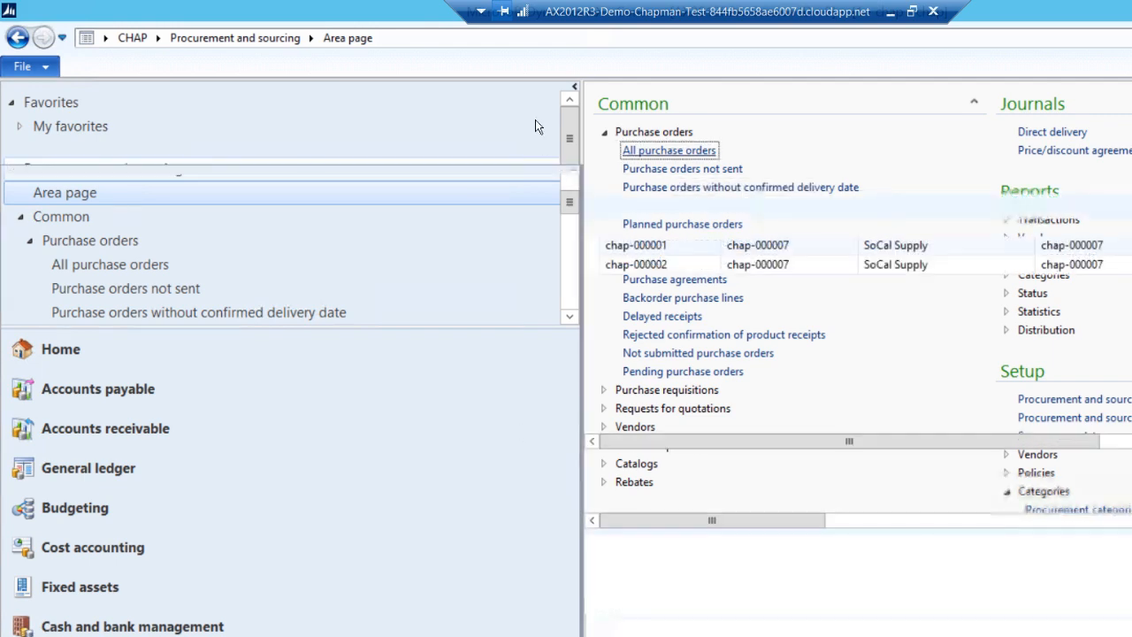
click(669, 149)
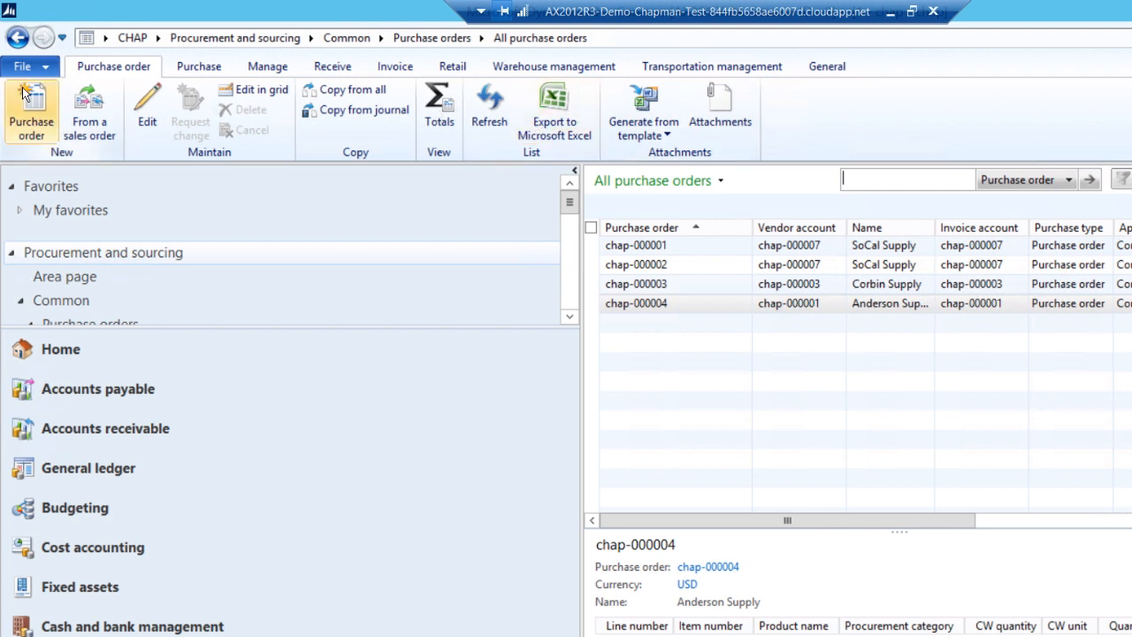
Create purchase order chap-000005 for vendor chap-000001 (Anderson Supply) at site SD12, warehouse 120.
click(32, 109)
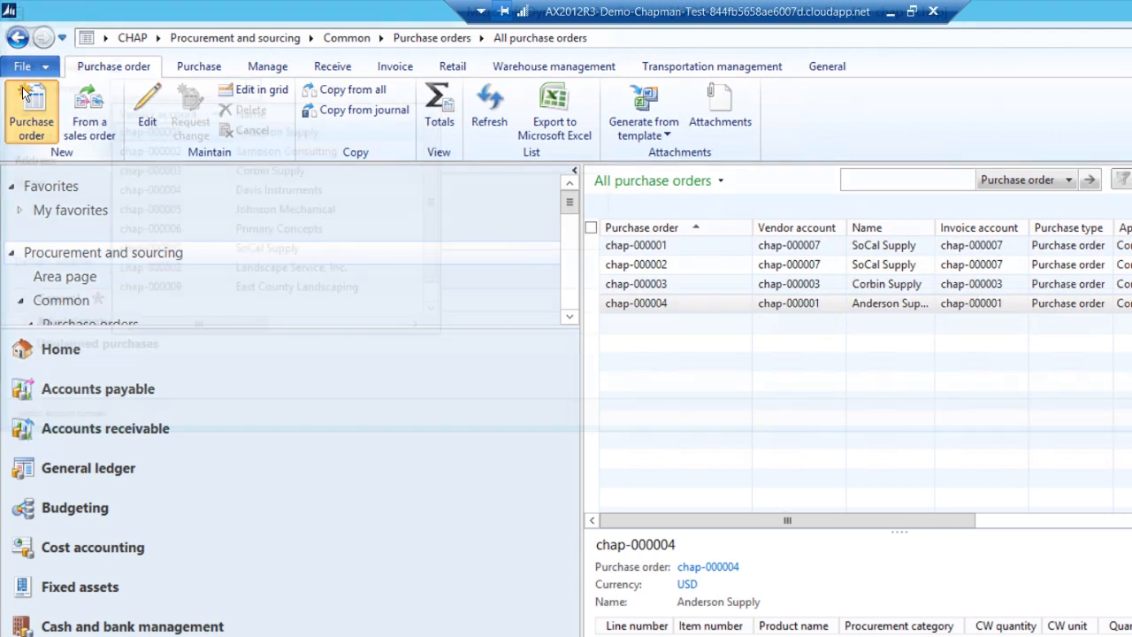
click(32, 109)
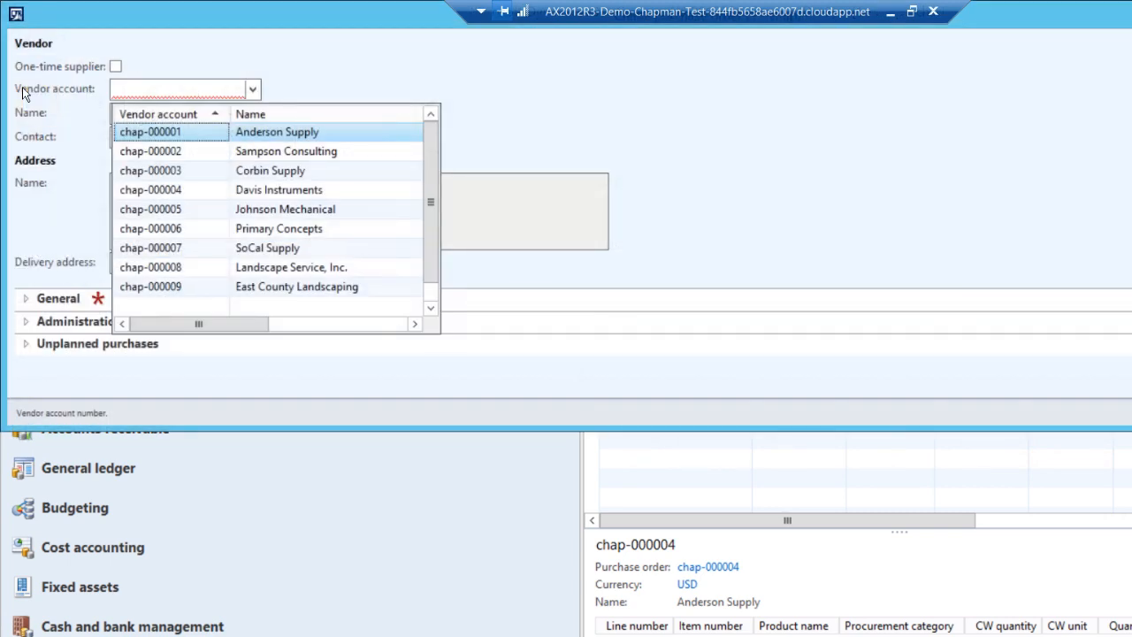
mouse_move(127, 115)
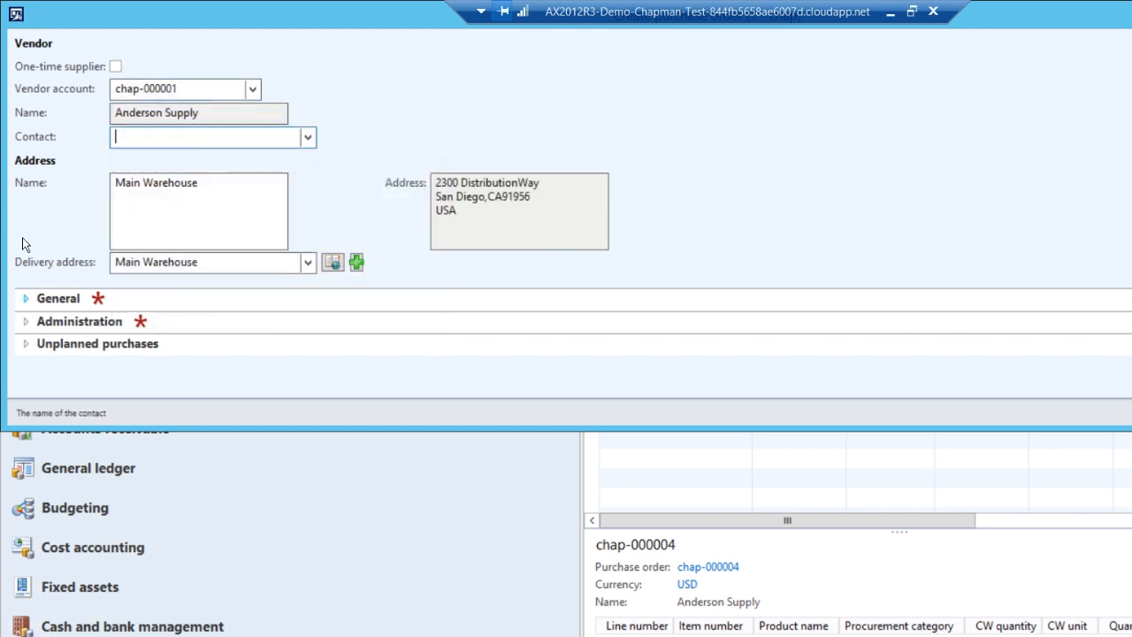
click(57, 298)
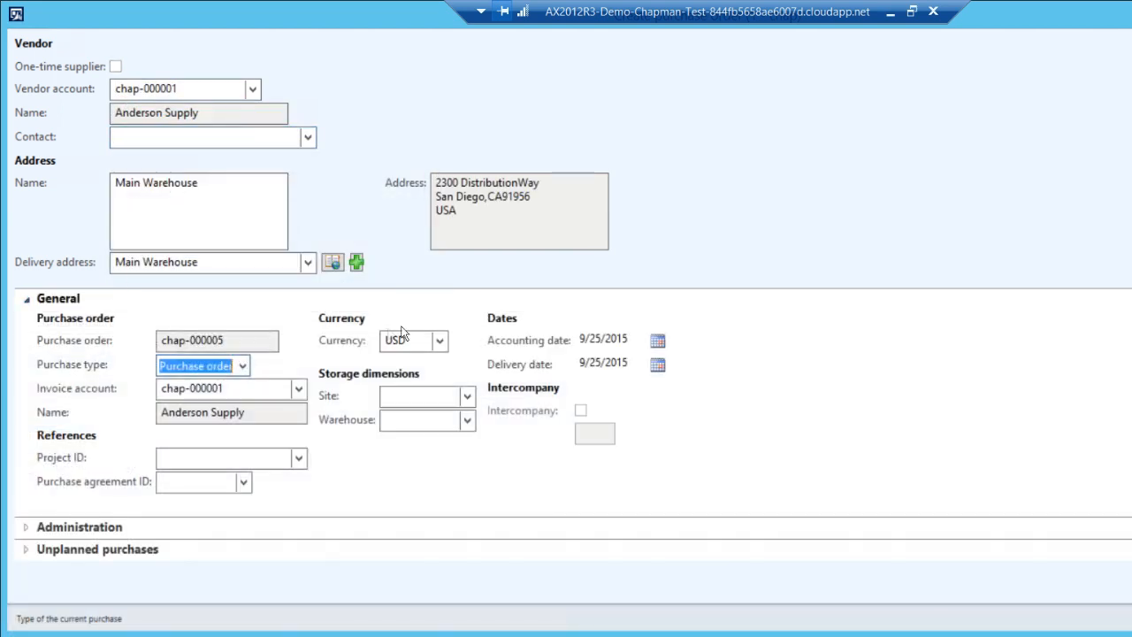
click(467, 421)
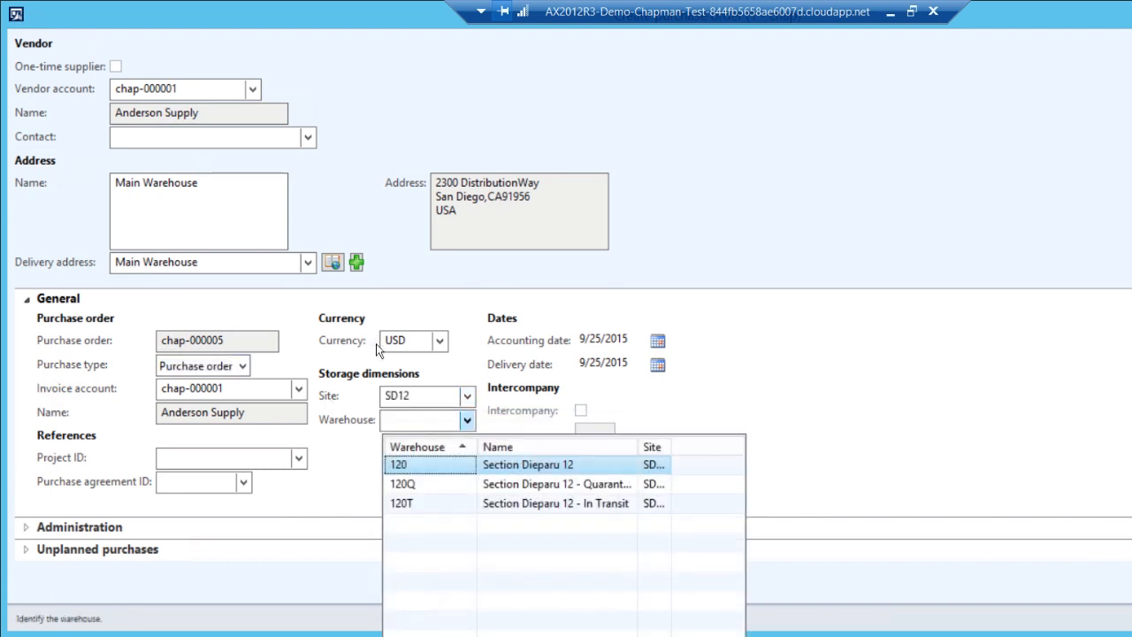
click(397, 463)
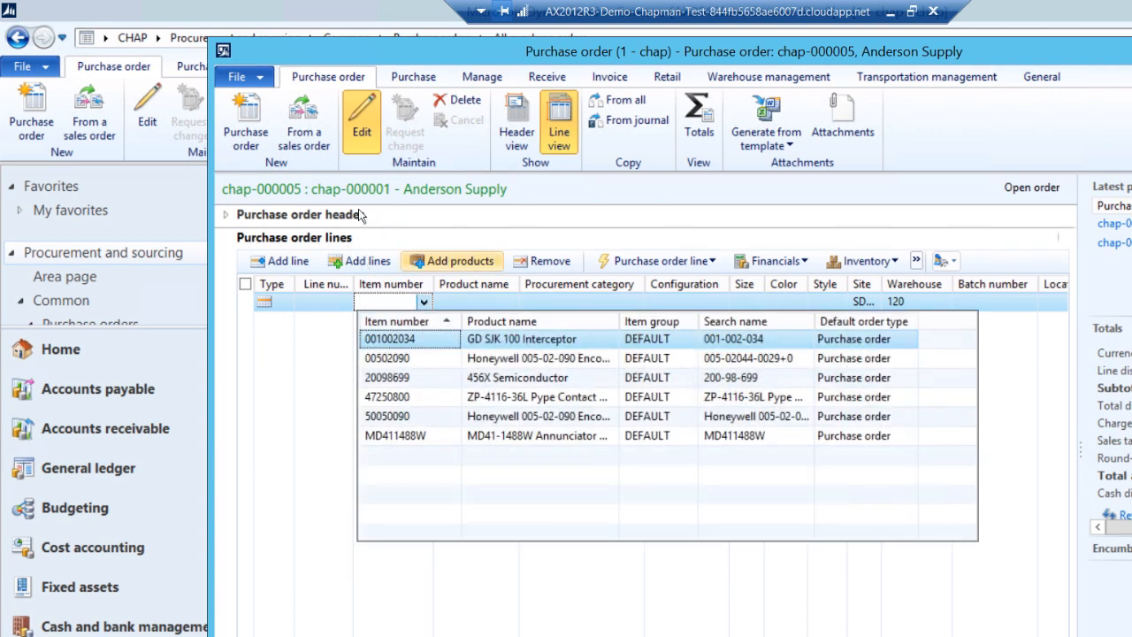
Add Encoder items 001002034 and 00502090 as order lines, 5.00 ea at 26.61, dismissing the Infolog.
click(453, 260)
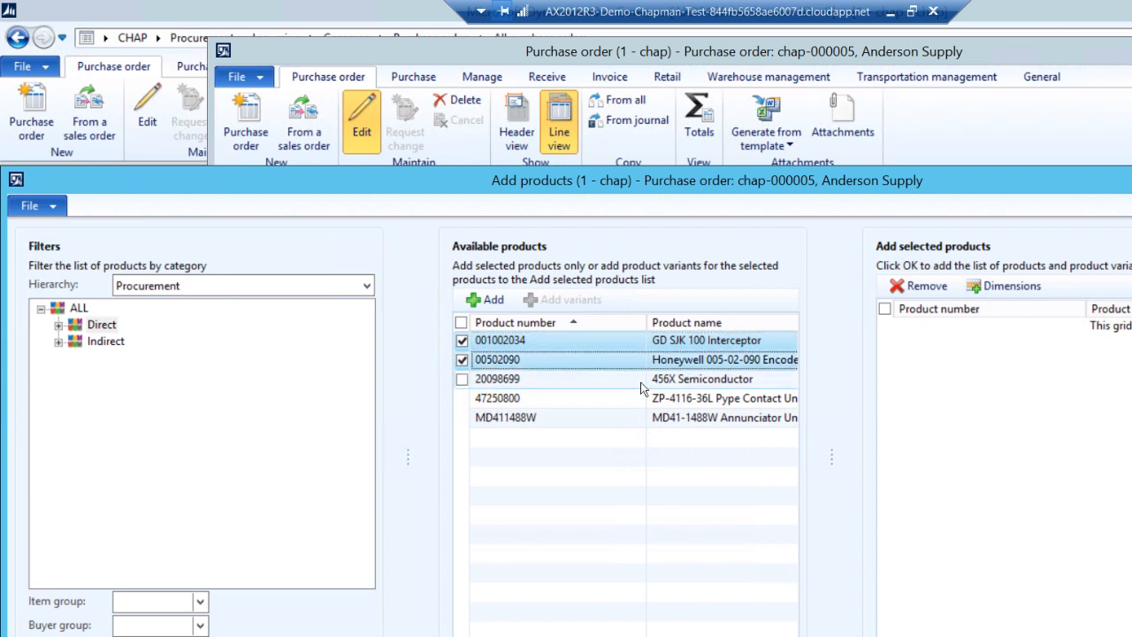
mouse_move(426, 236)
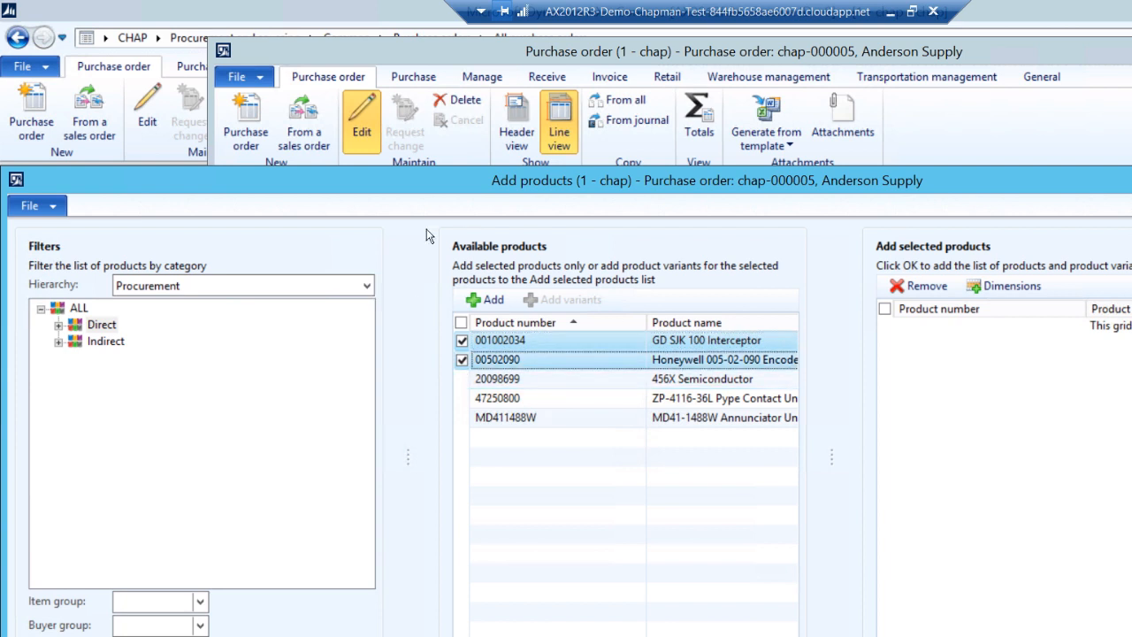
click(484, 299)
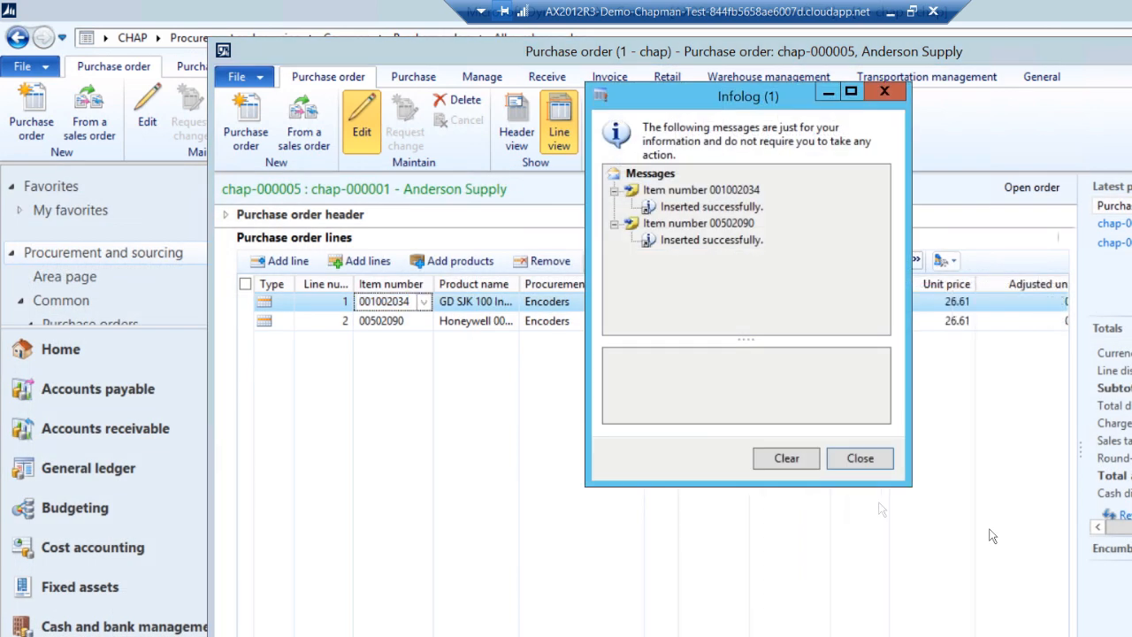
click(860, 458)
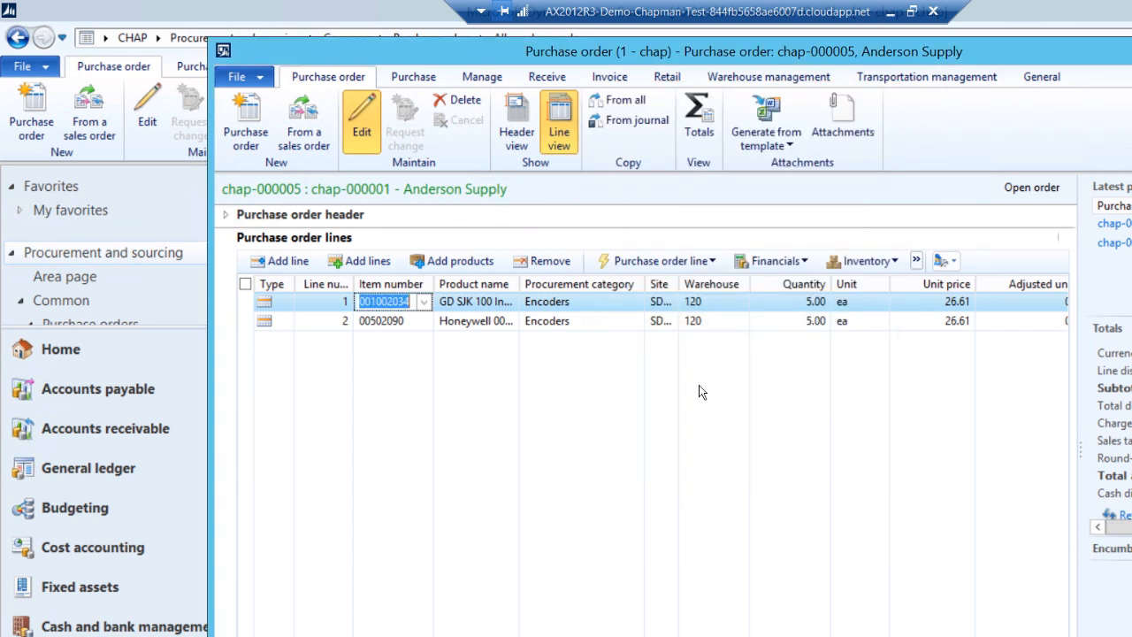
click(698, 120)
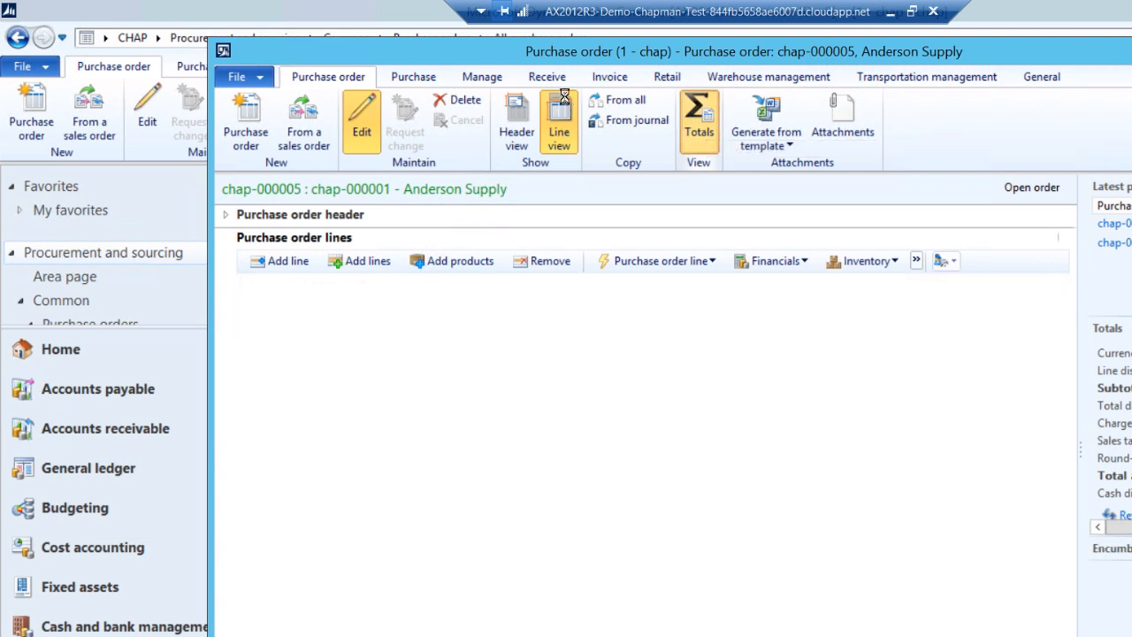
click(699, 121)
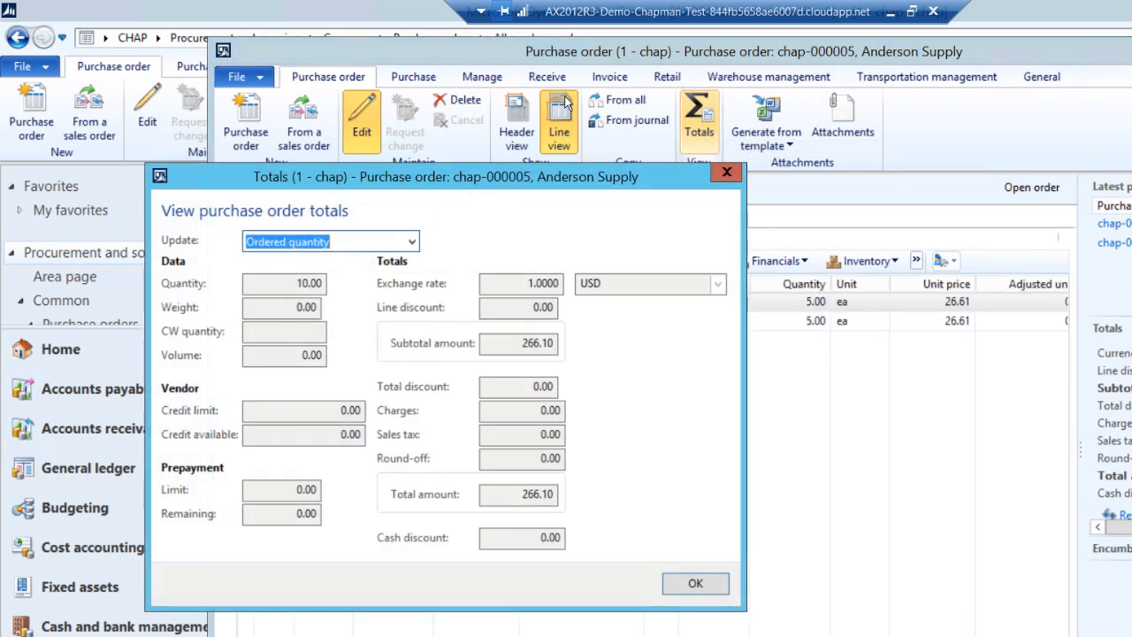
mouse_move(605, 233)
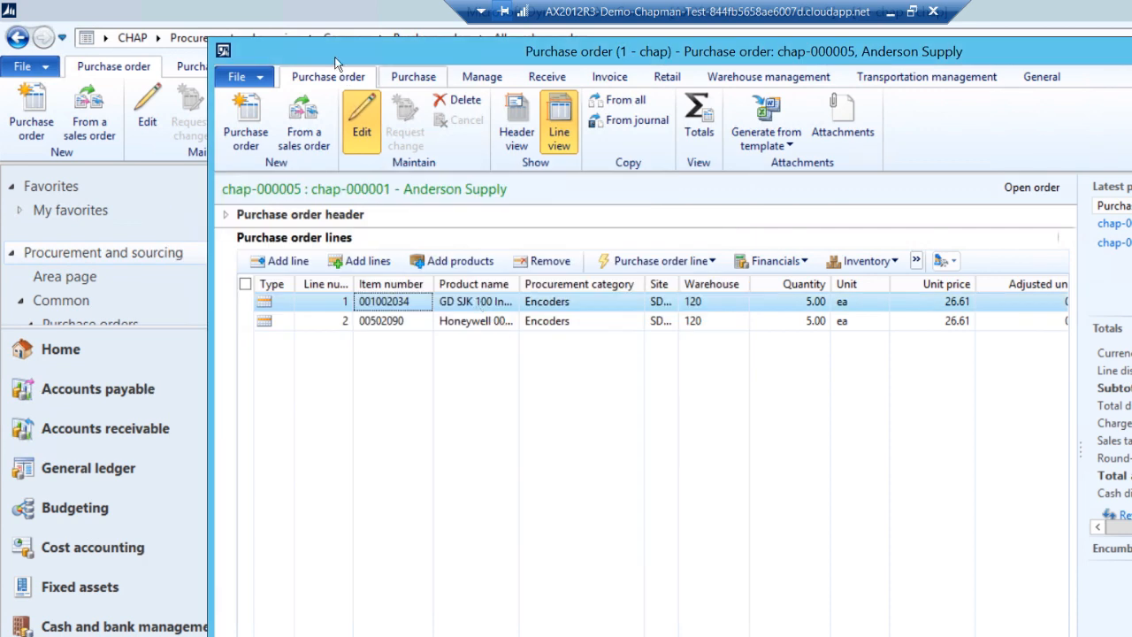
click(414, 76)
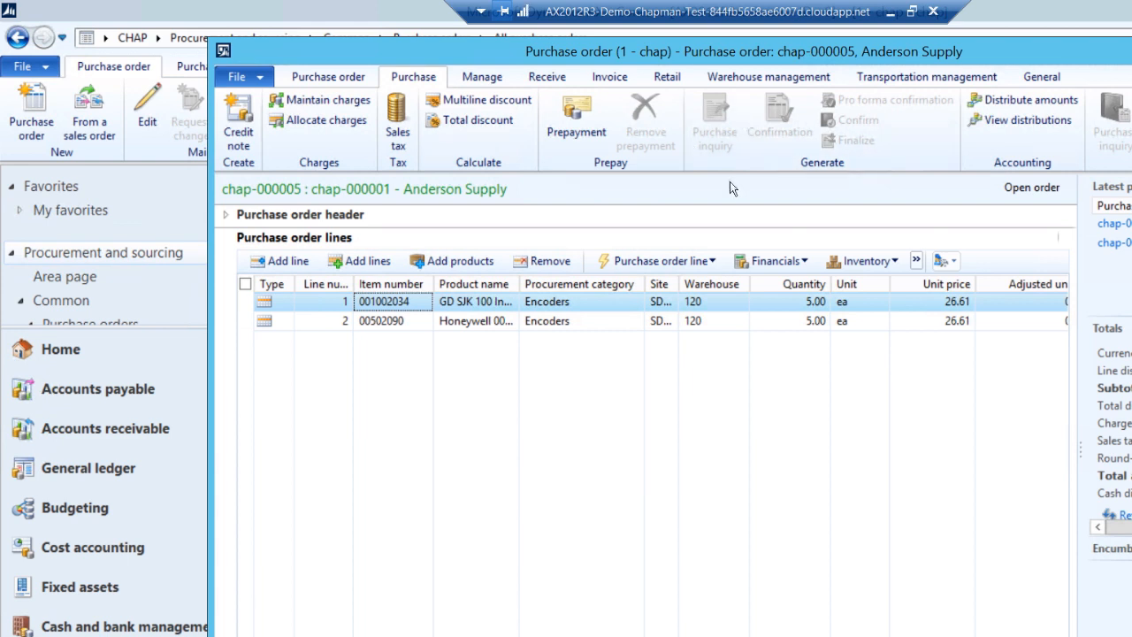
click(545, 76)
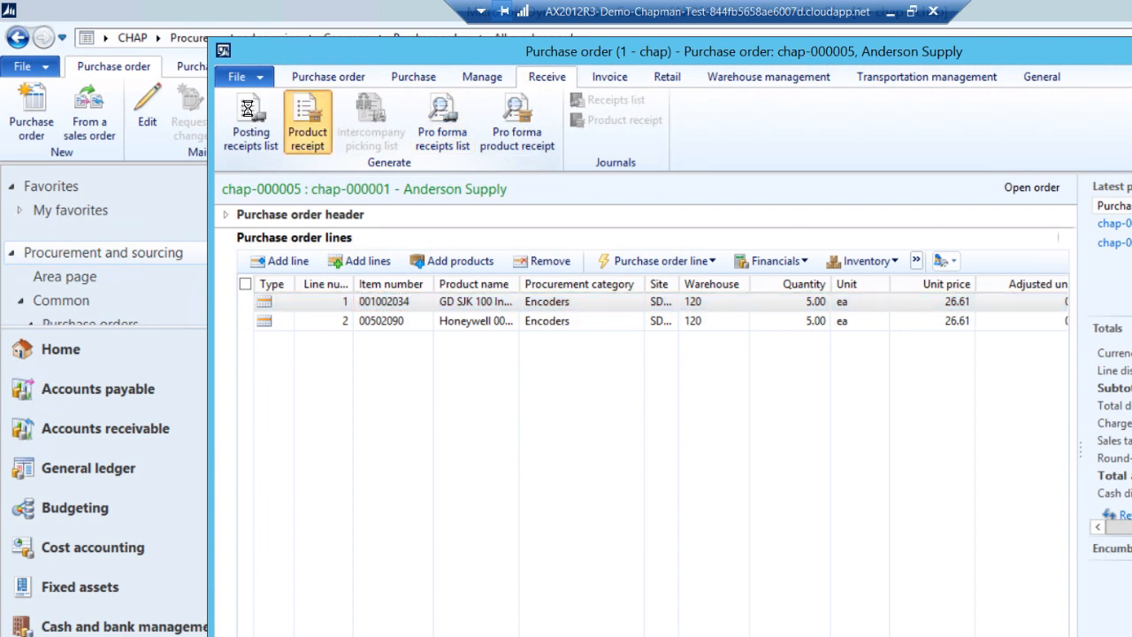
click(308, 120)
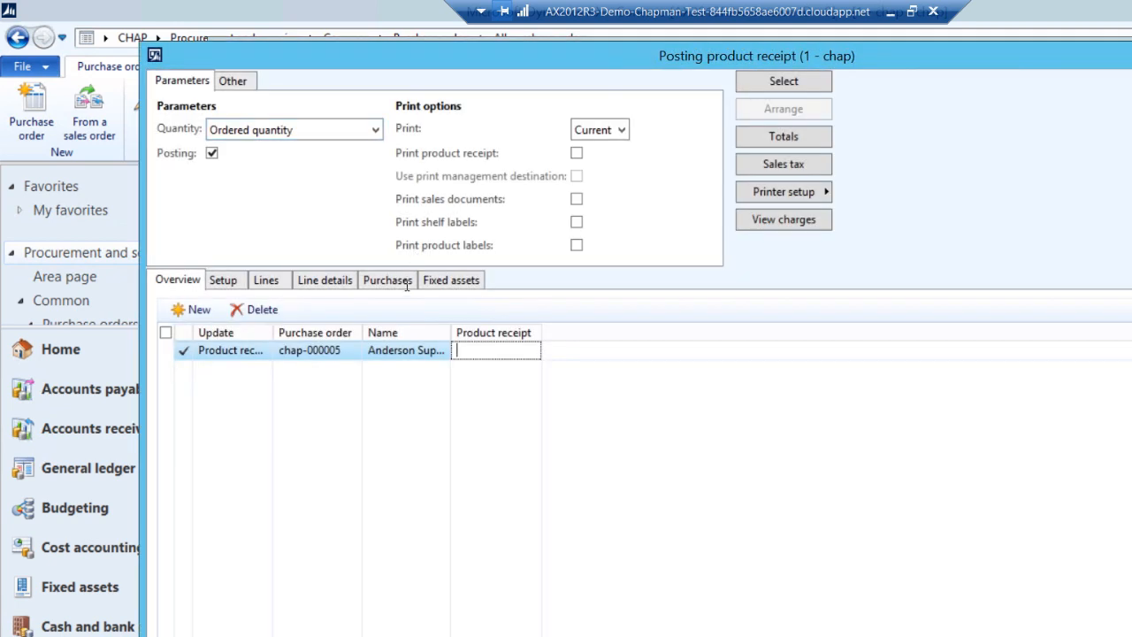
text(09252015-05)
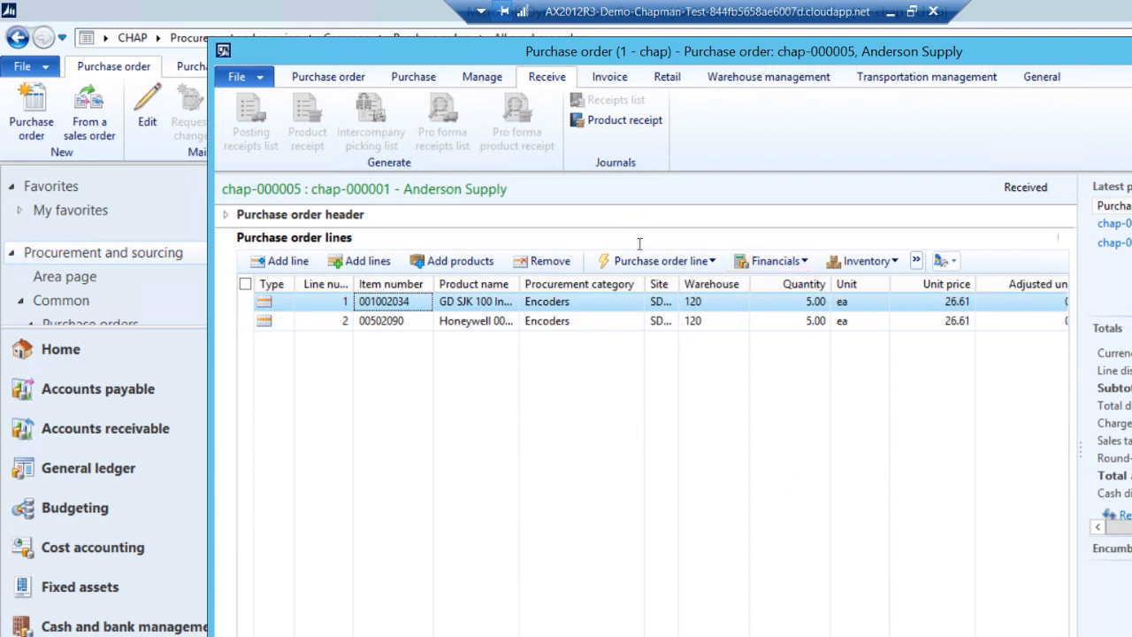
click(787, 300)
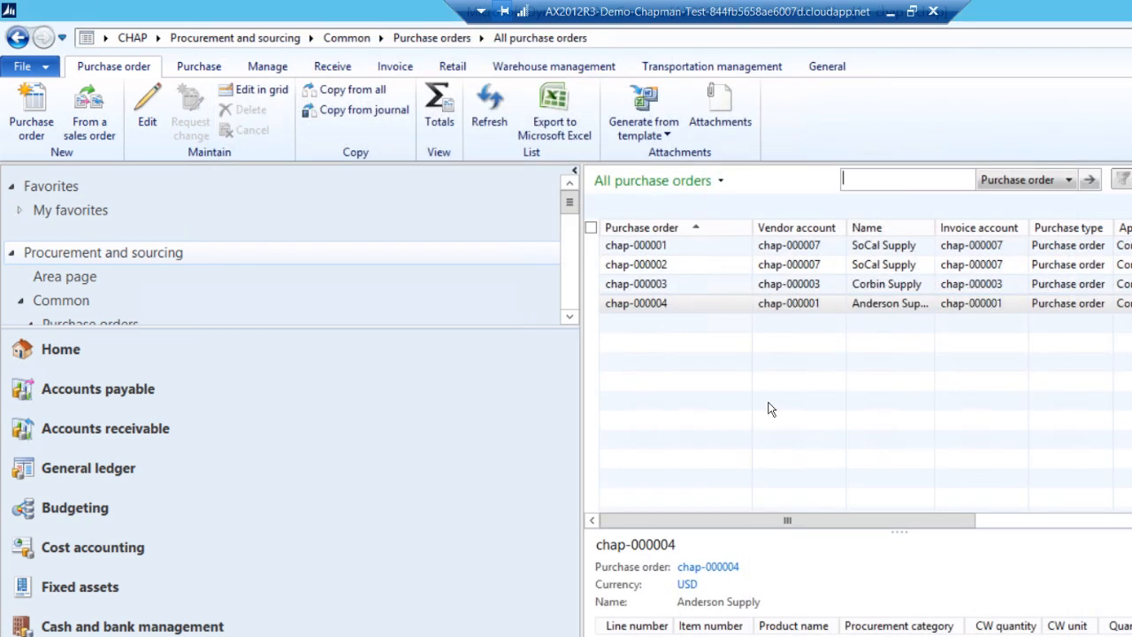
mouse_move(573, 256)
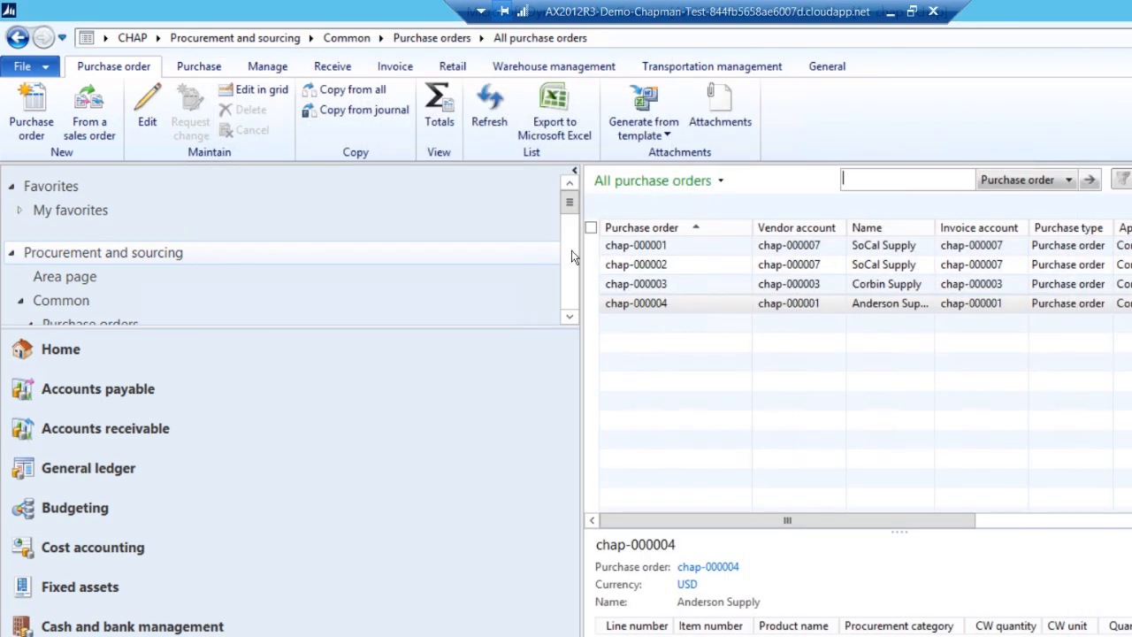
Refresh the list and reopen purchase order chap-000005, now Received.
click(488, 110)
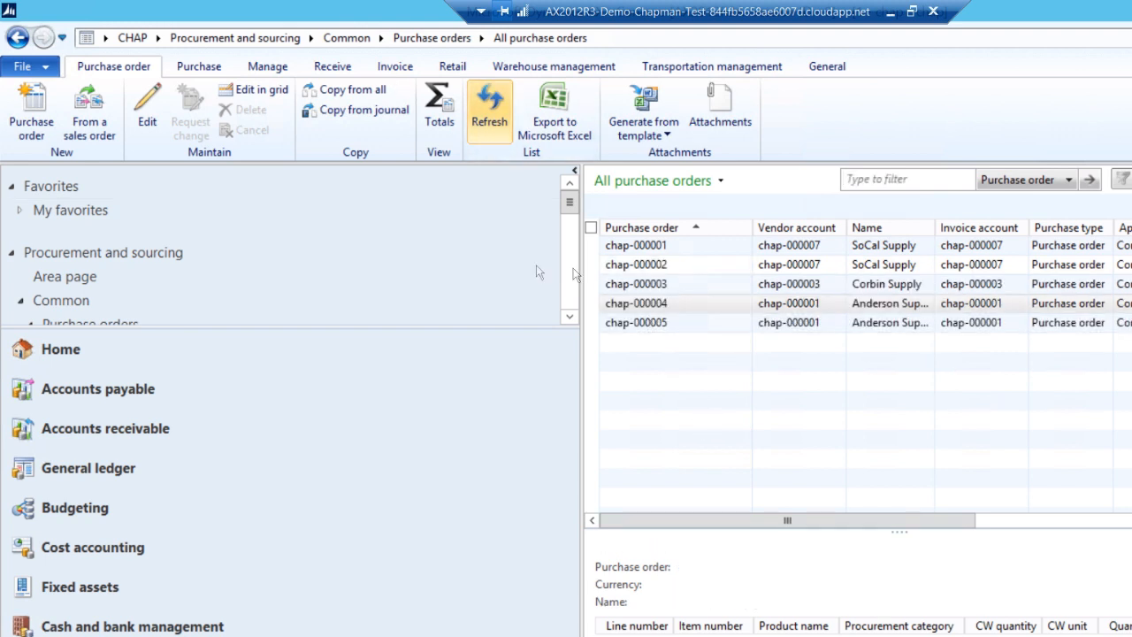
click(637, 321)
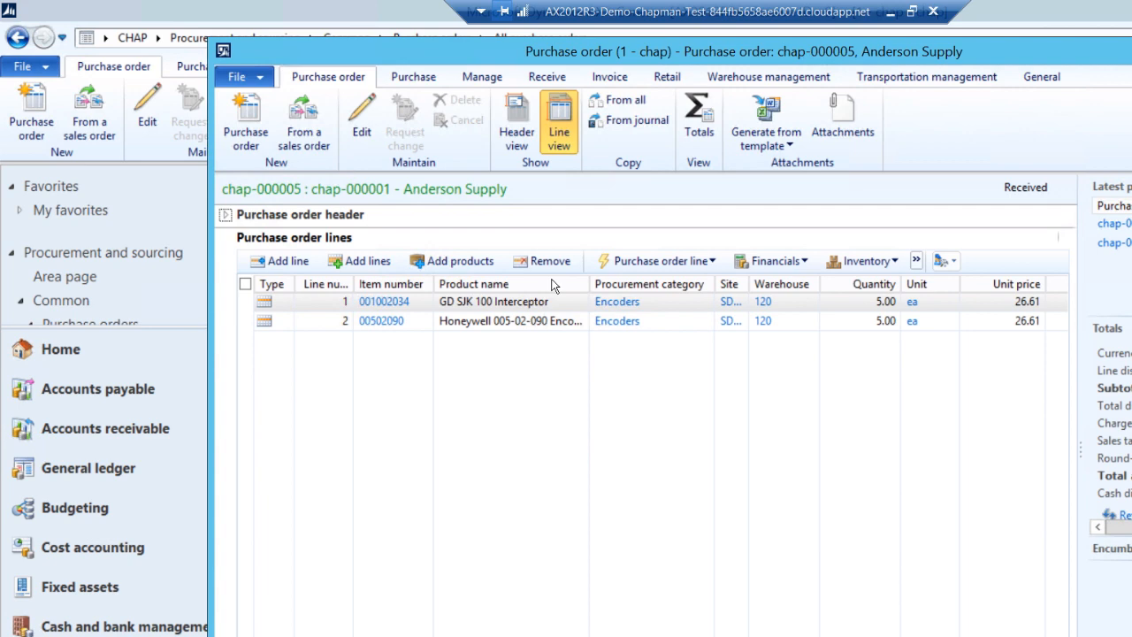
Enter and post vendor invoice 767876 dated 9/26/2015 for chap-000005.
click(608, 76)
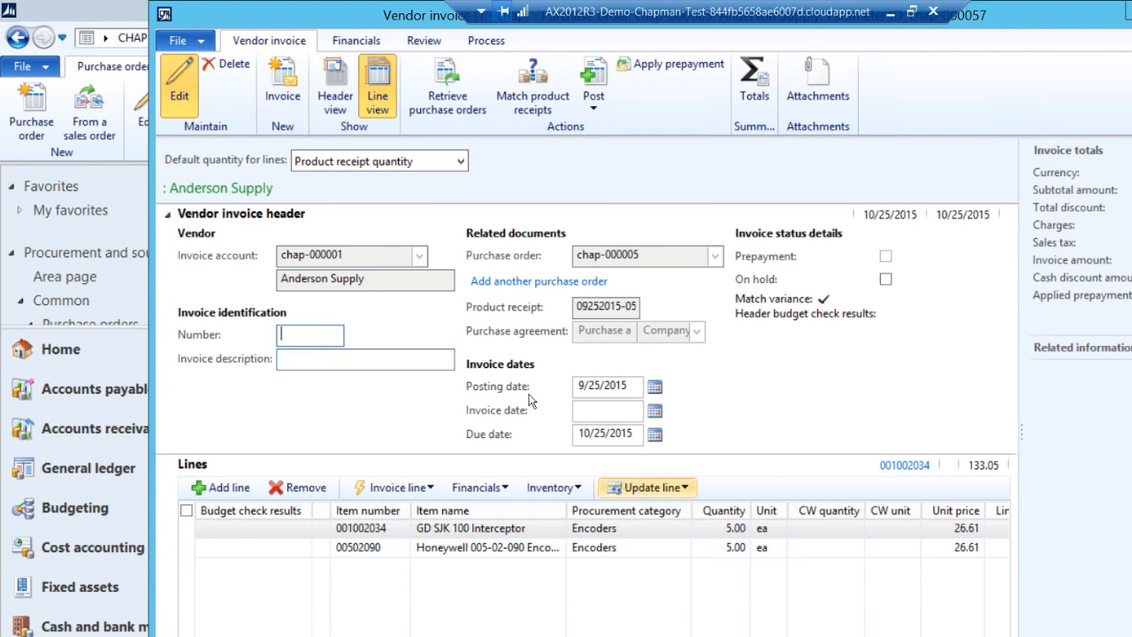
text(767876)
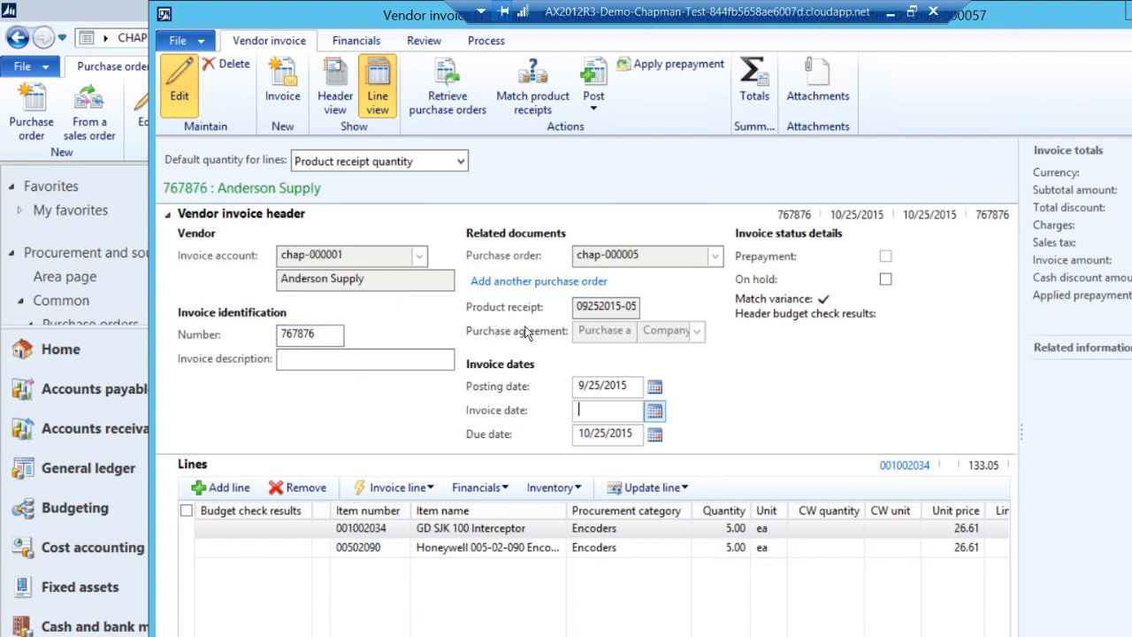
text(9/26/2015)
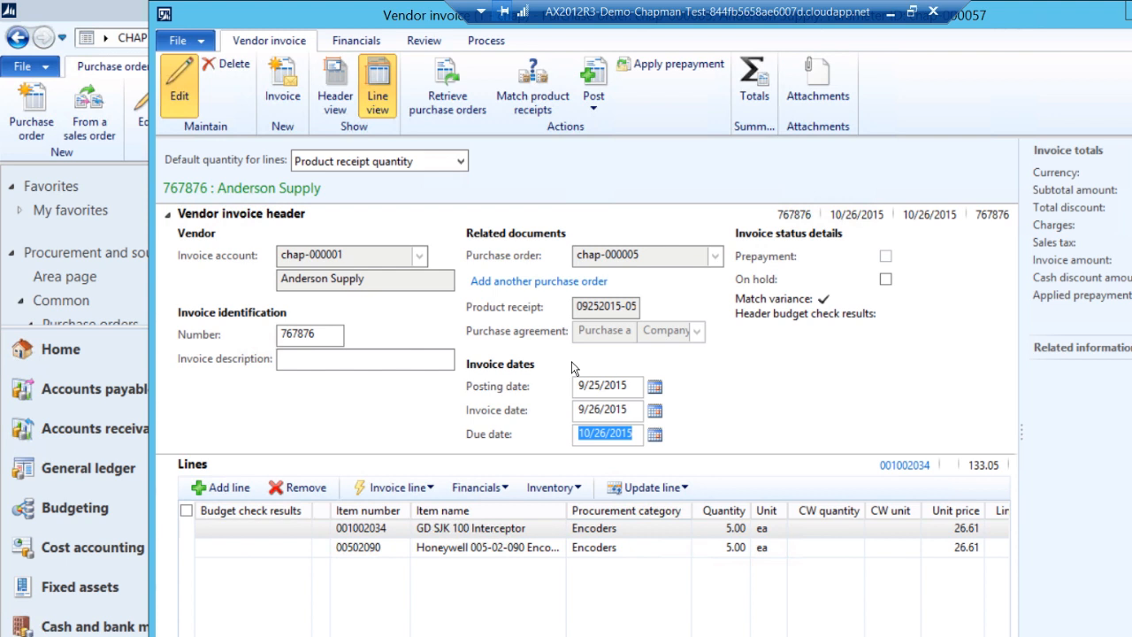
mouse_move(481, 100)
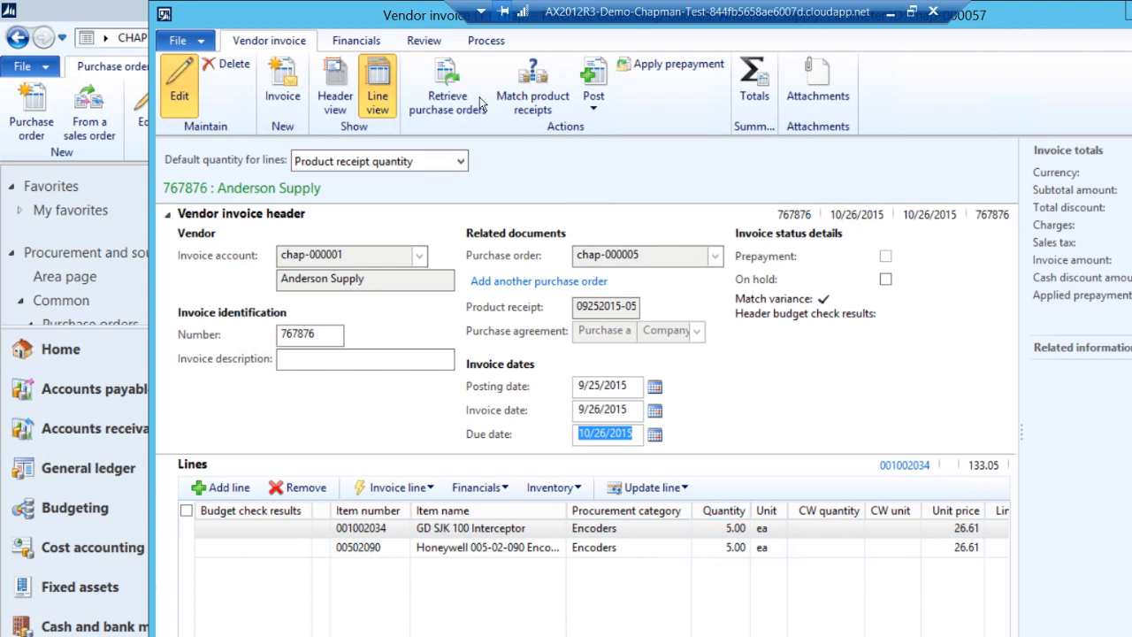
click(594, 85)
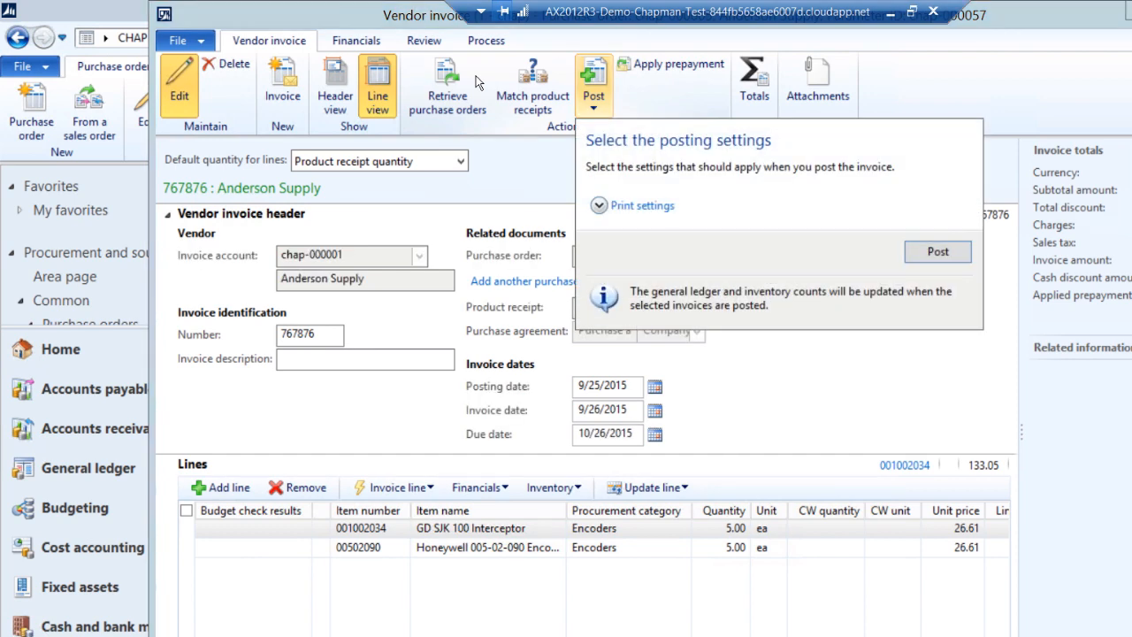
click(937, 251)
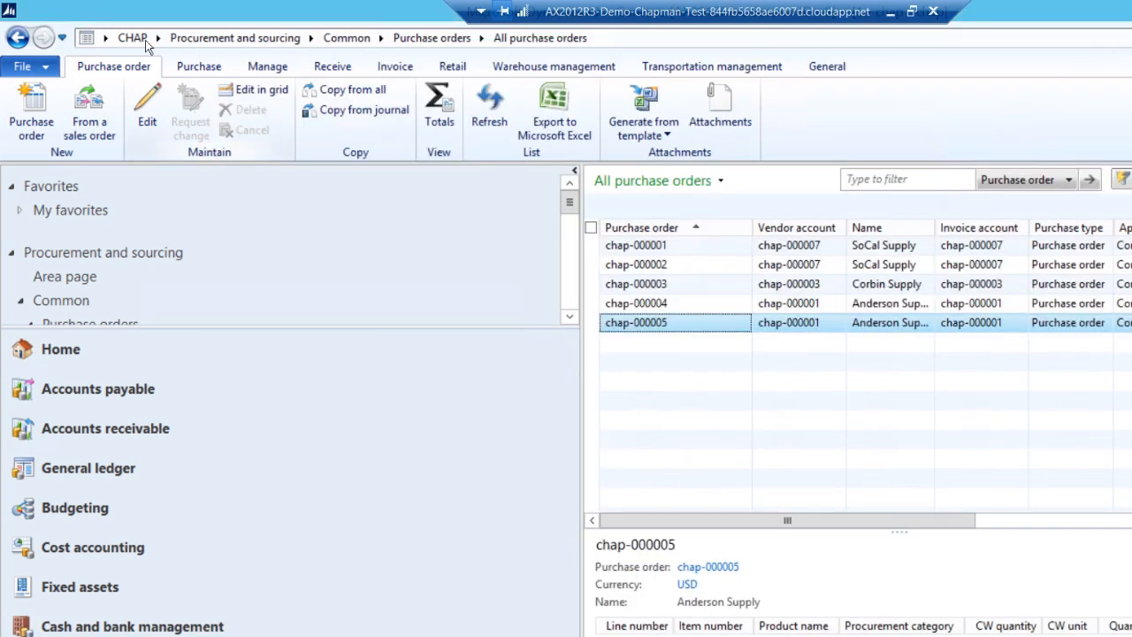
Review the open vendor invoices list in Accounts payable, including 767876 for Anderson Supply.
click(133, 38)
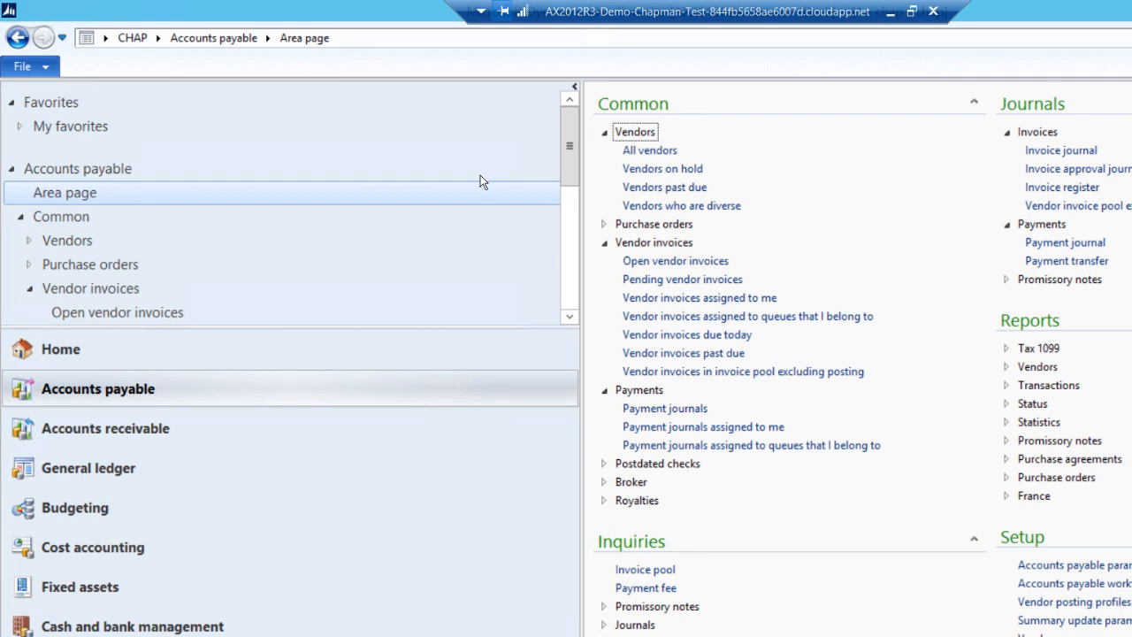
click(675, 260)
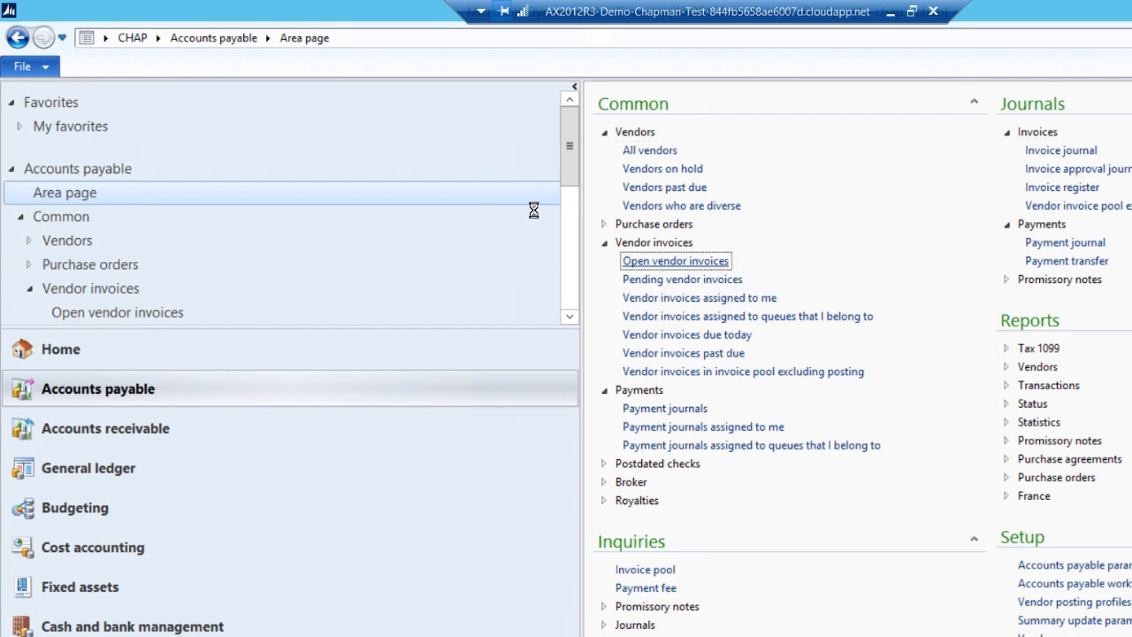
click(675, 260)
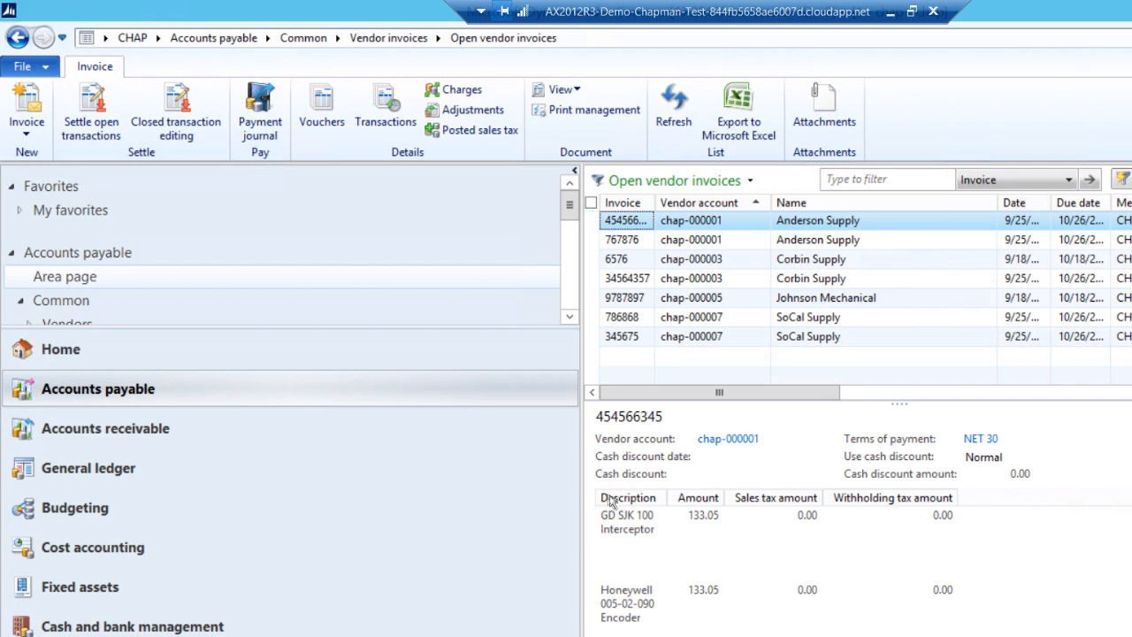
Switch to Inventory management and show the on-hand inventory list.
click(158, 37)
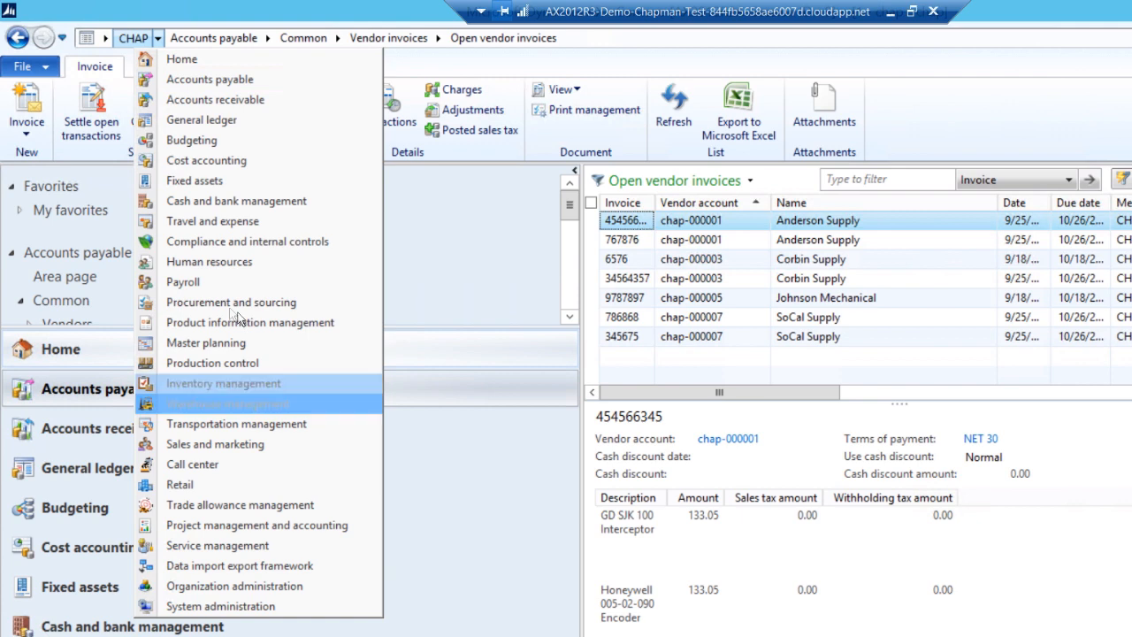
click(223, 382)
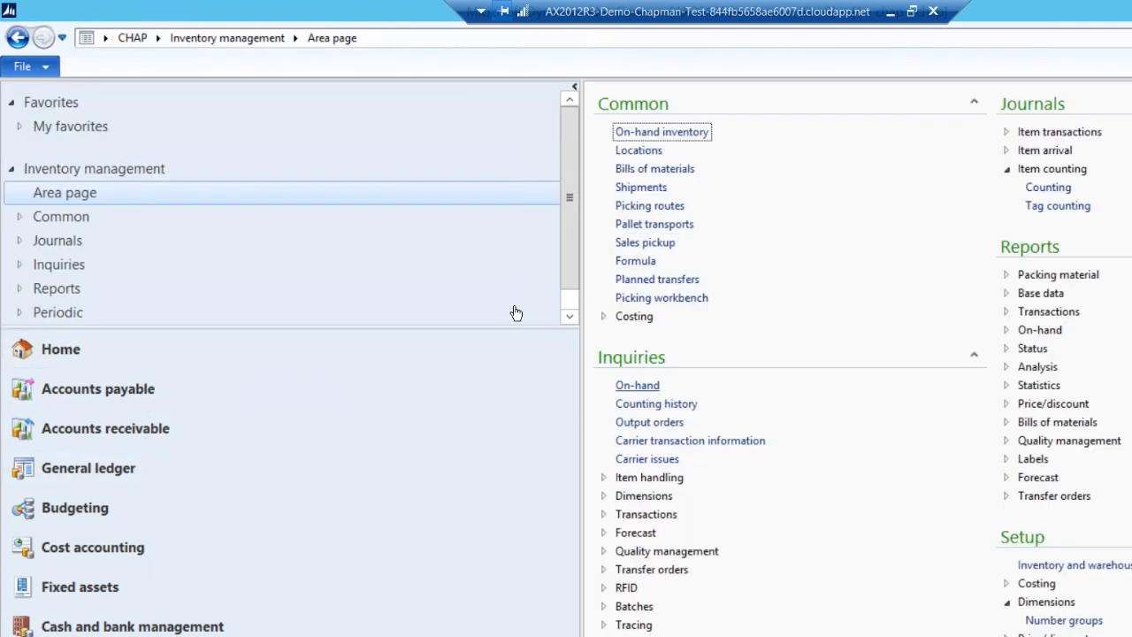
click(662, 131)
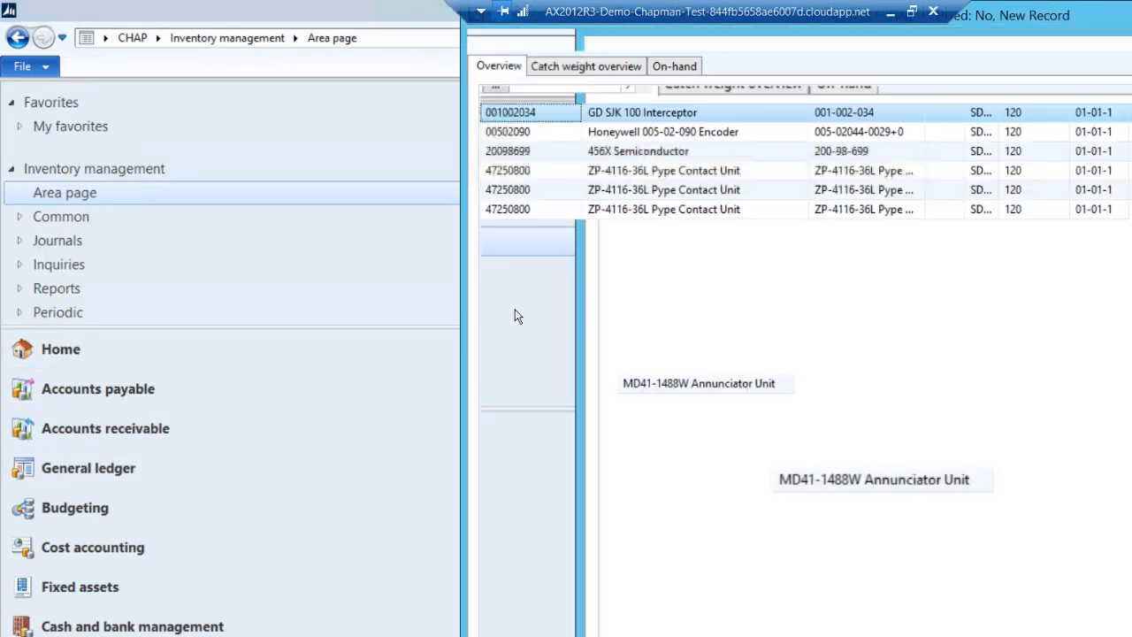